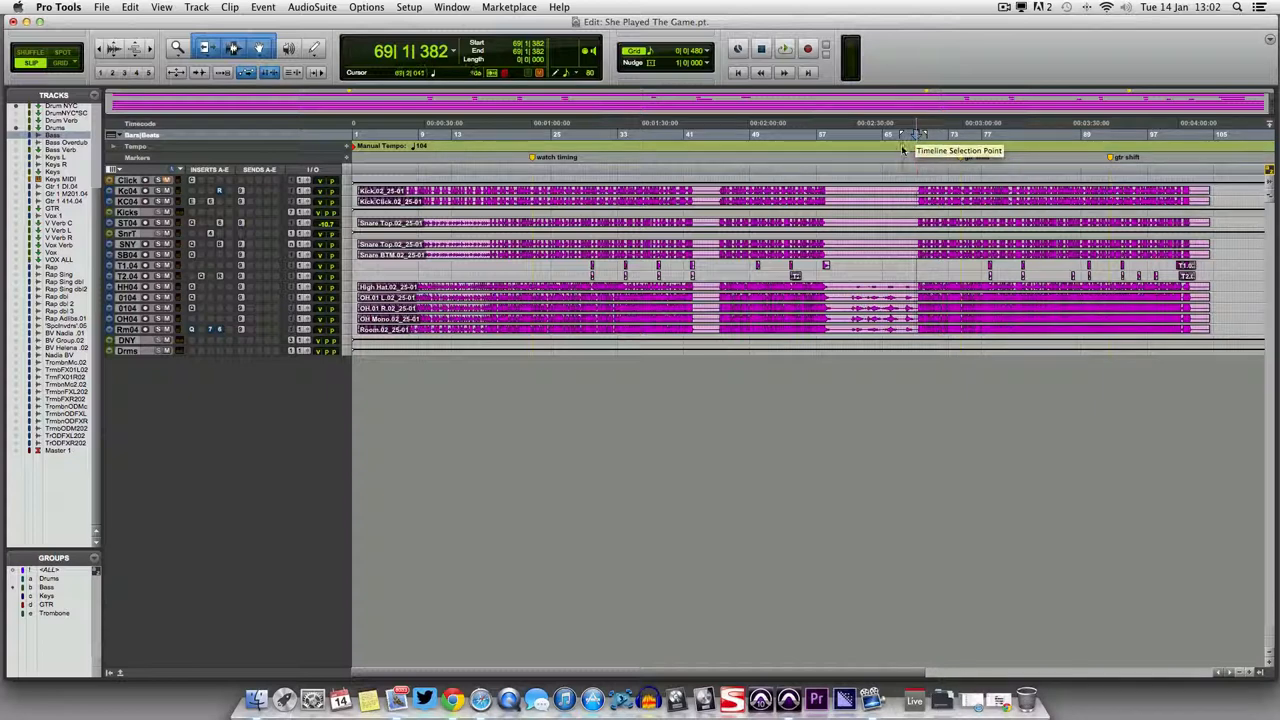
pyautogui.moveTo(881, 173)
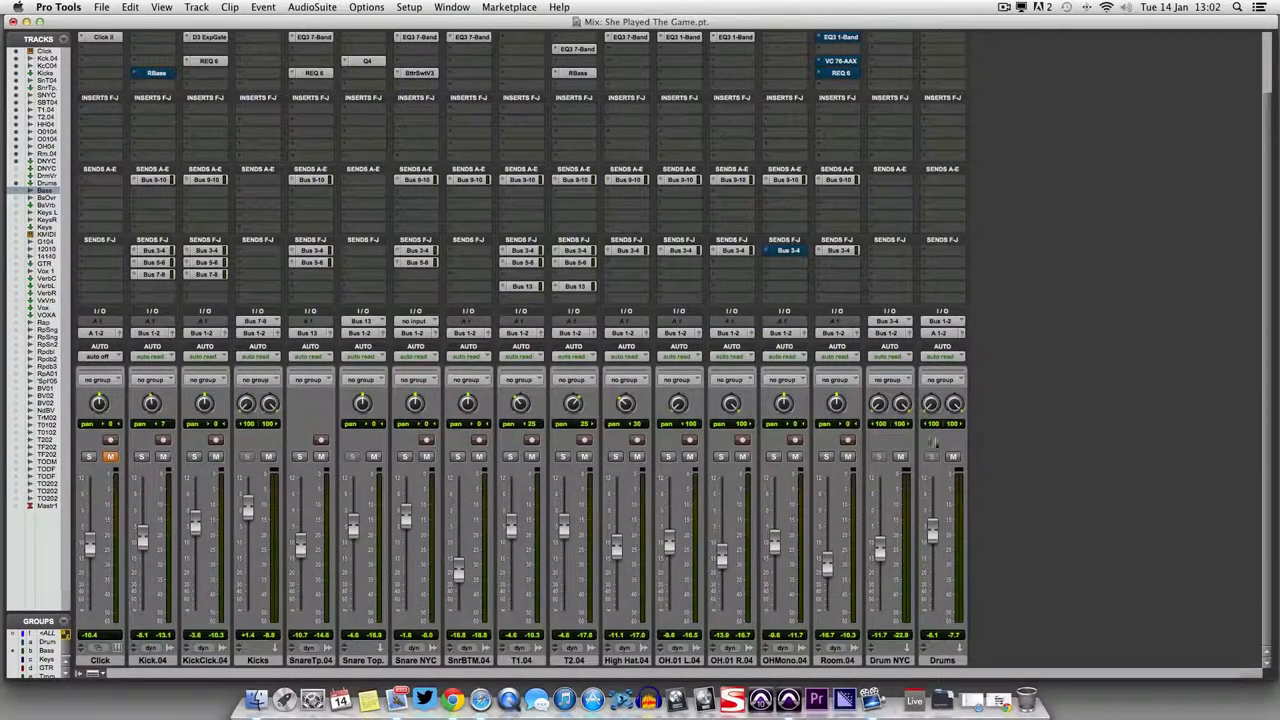
pyautogui.click(847, 457)
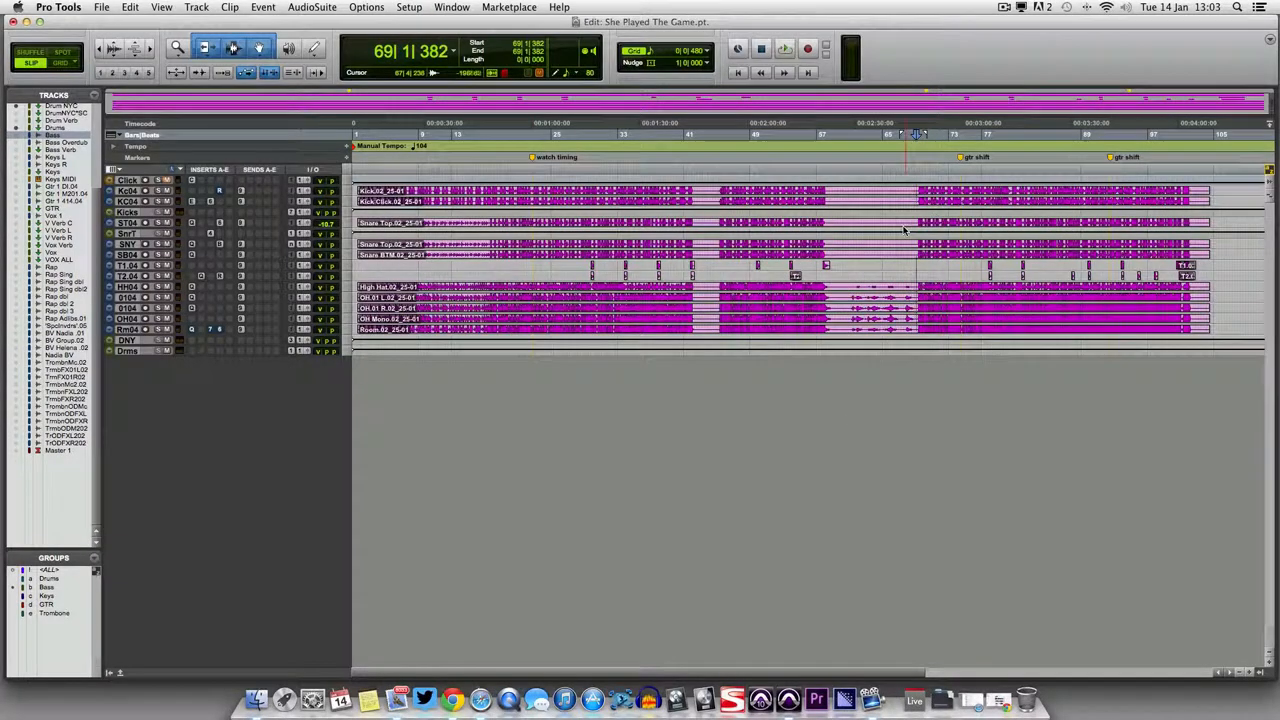
pyautogui.click(785, 48)
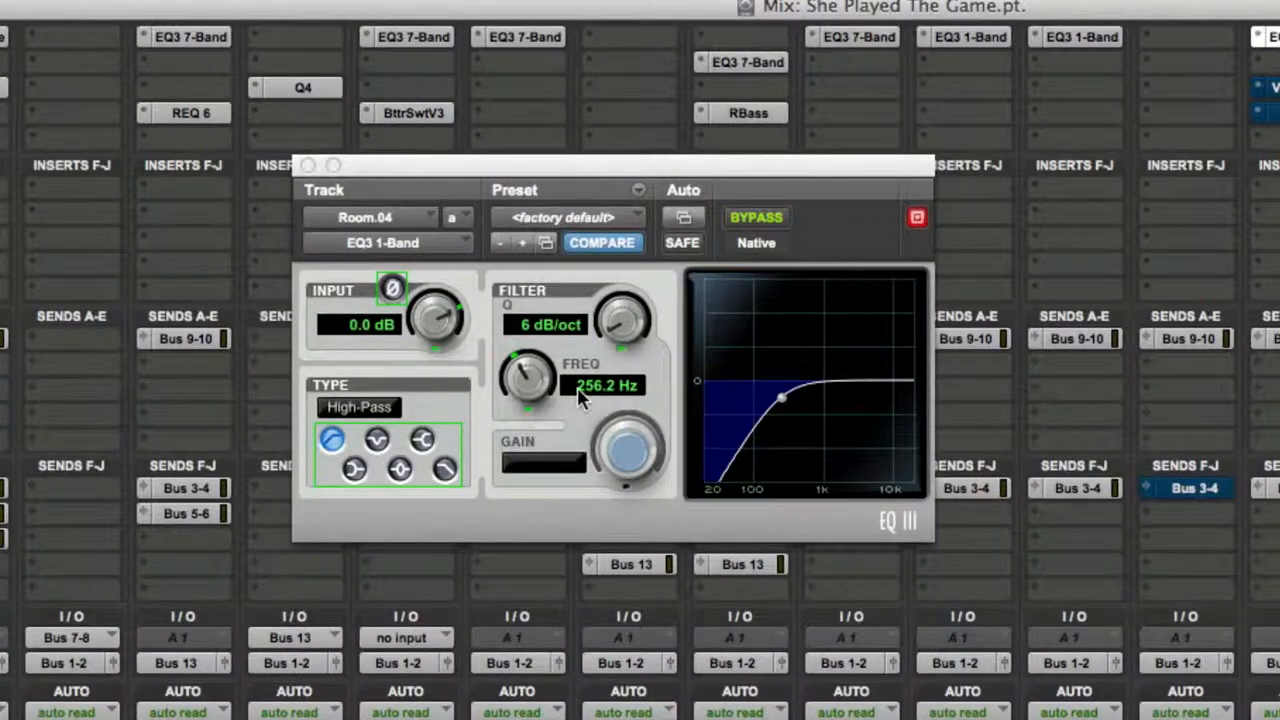
pyautogui.moveTo(615, 410)
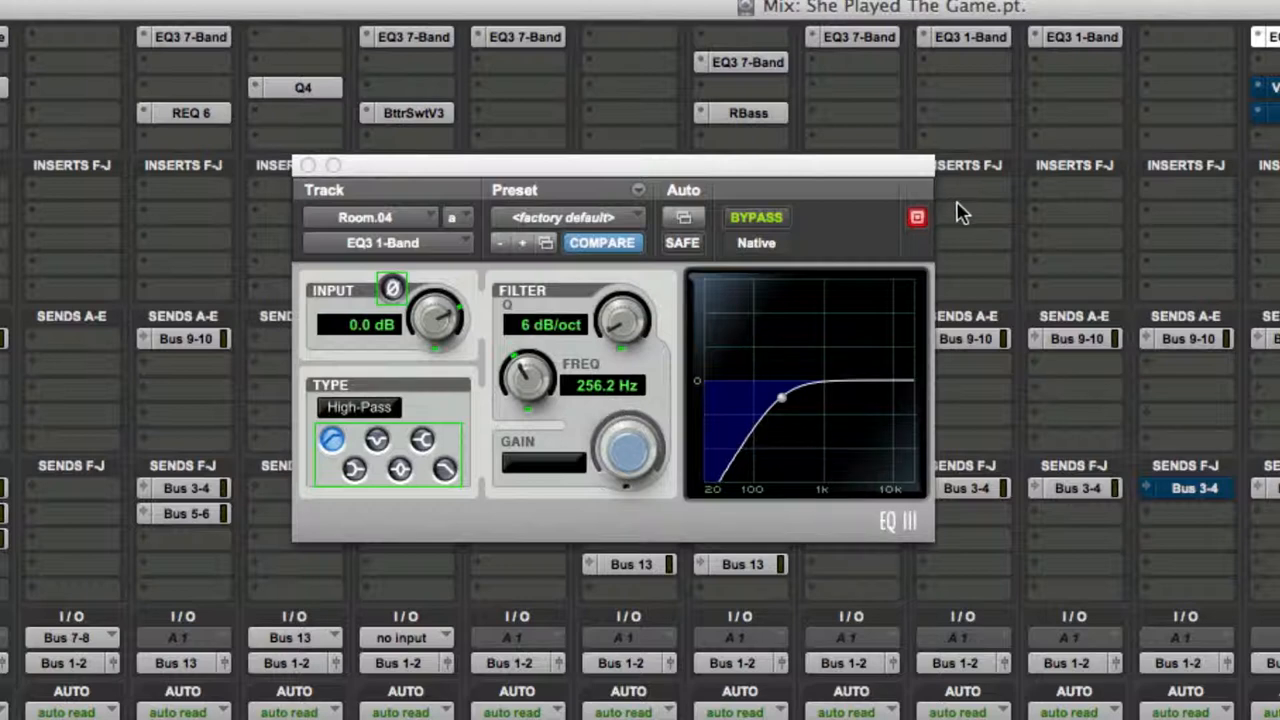
pyautogui.moveTo(390, 160)
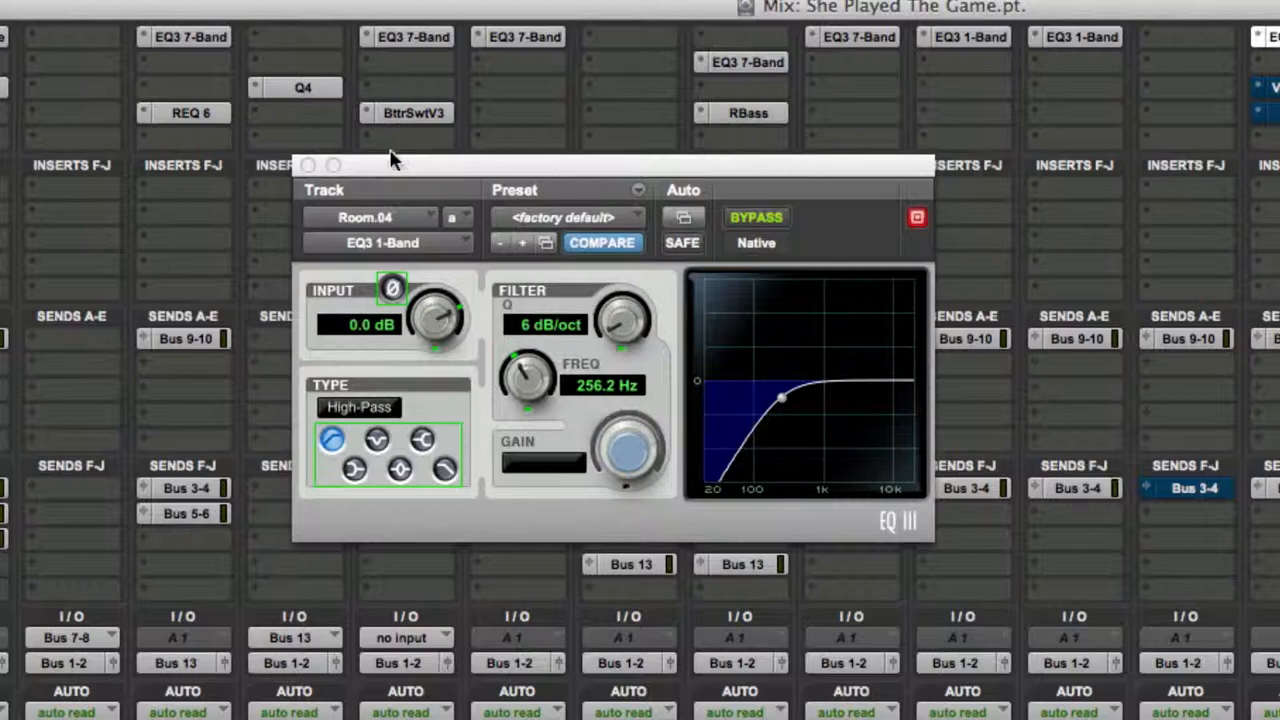
# Open Room.04's VC 76 compressor and toggle its bypass to compare the sound.
pyautogui.click(308, 165)
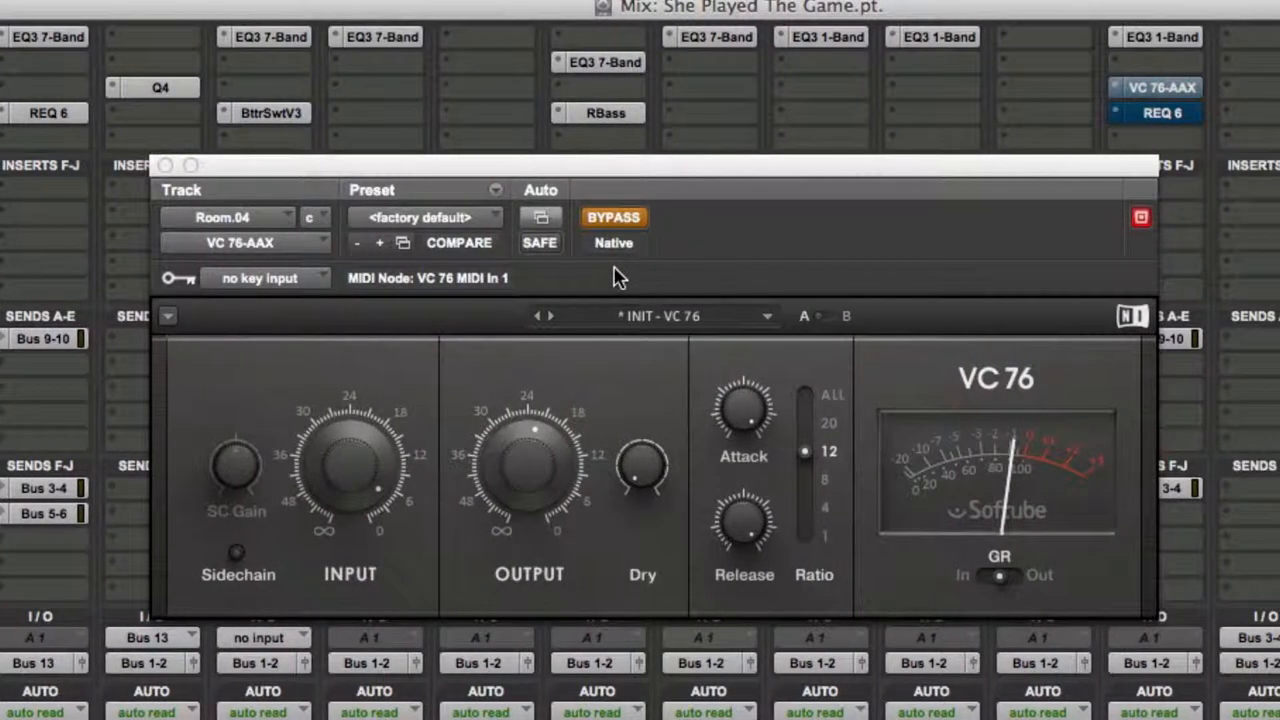
pyautogui.moveTo(583, 330)
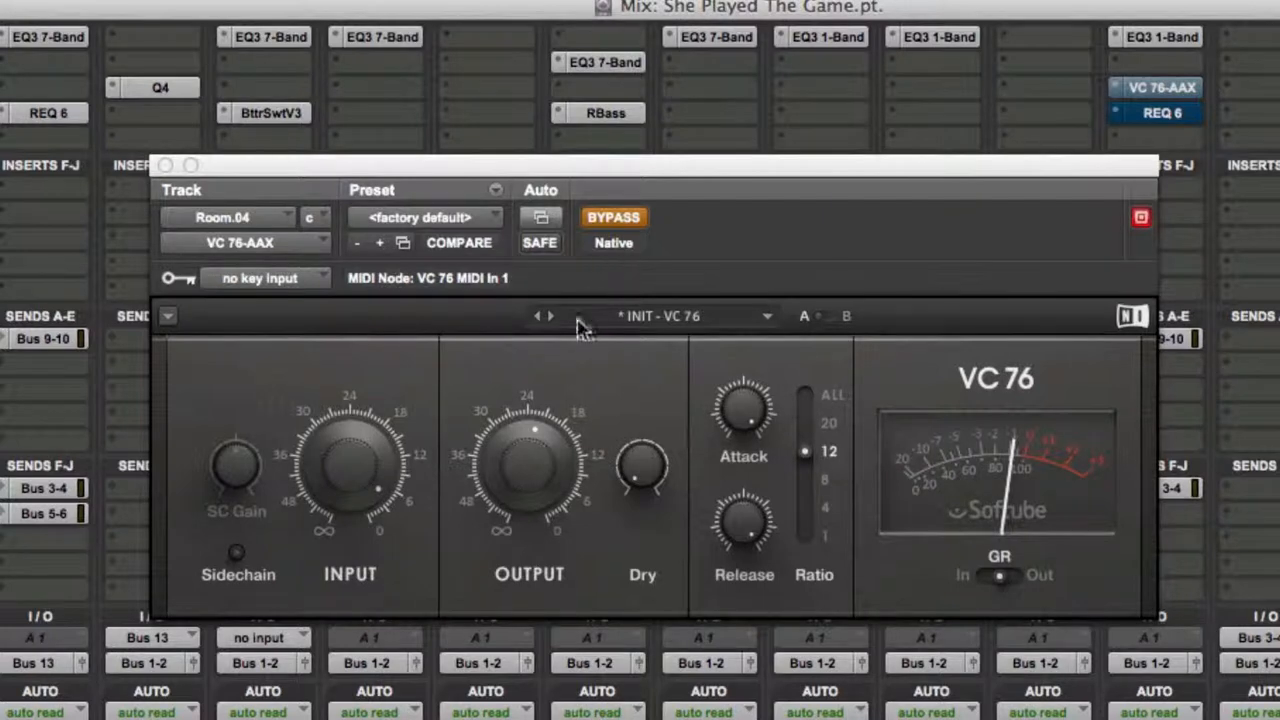
pyautogui.moveTo(630, 225)
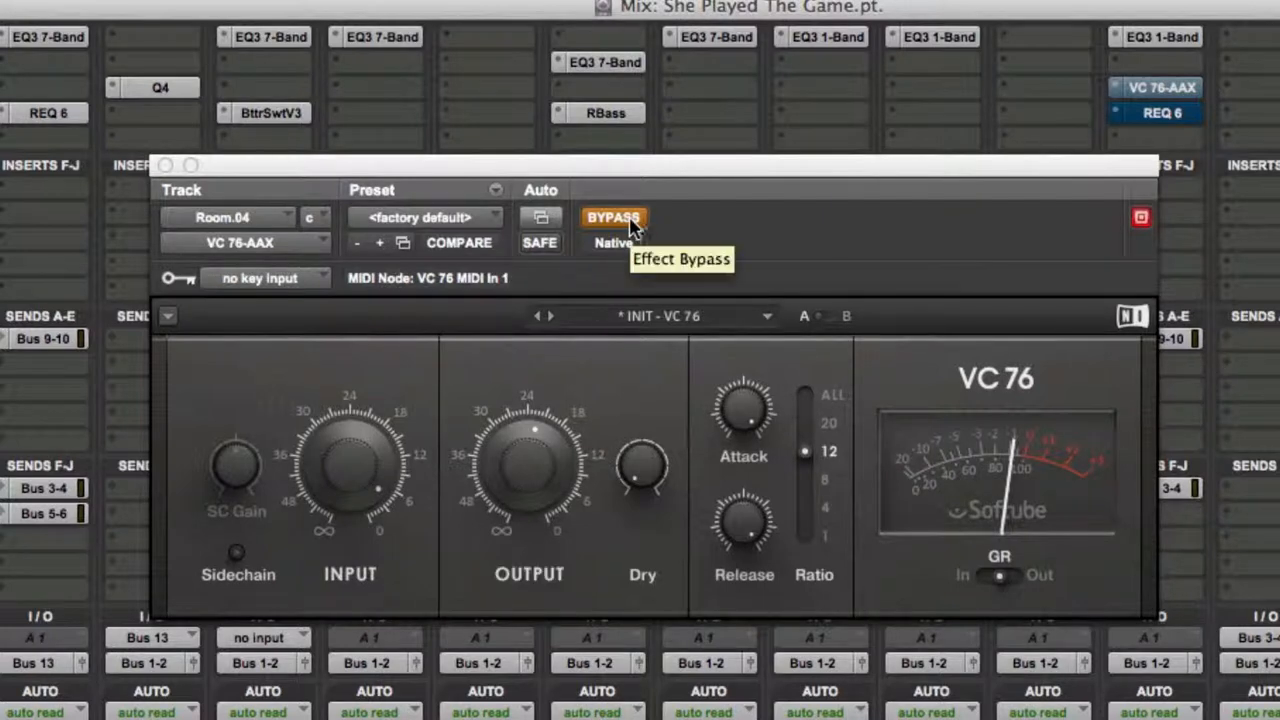
pyautogui.click(613, 217)
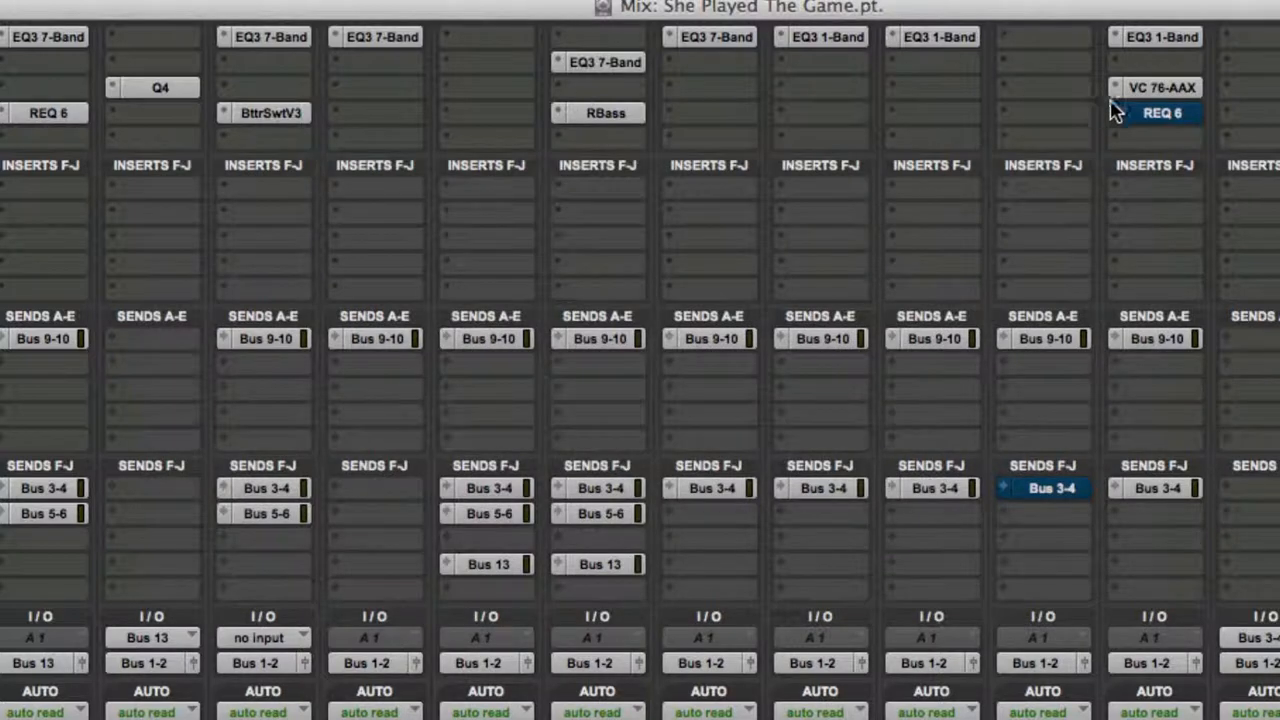
# Open Room.04's REQ 6 equalizer and switch its bypass off.
pyautogui.click(1162, 112)
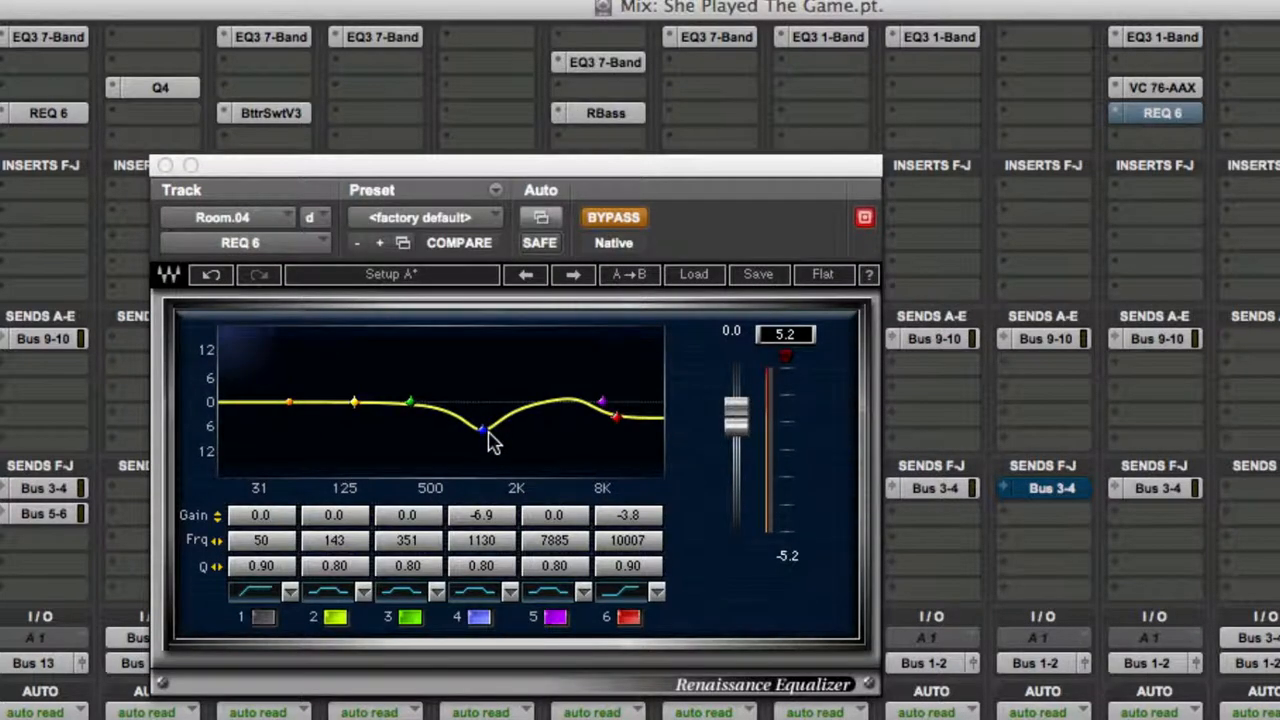
pyautogui.moveTo(580, 438)
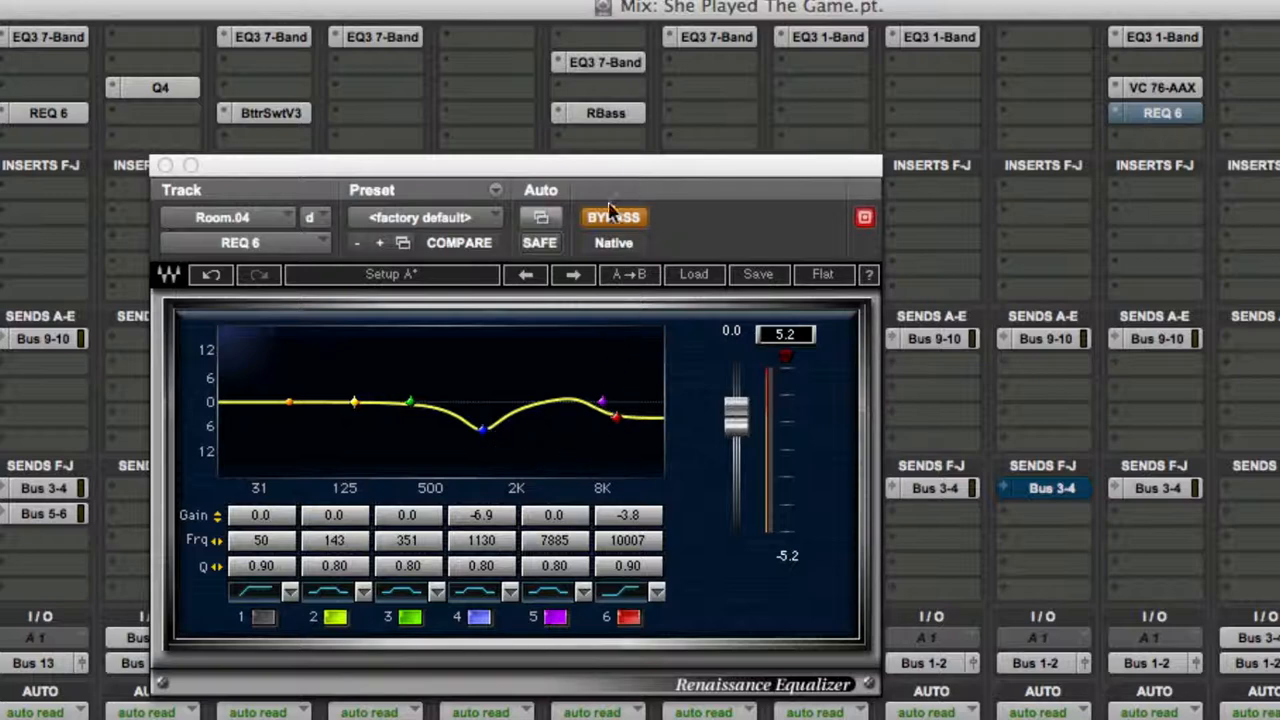
pyautogui.click(613, 217)
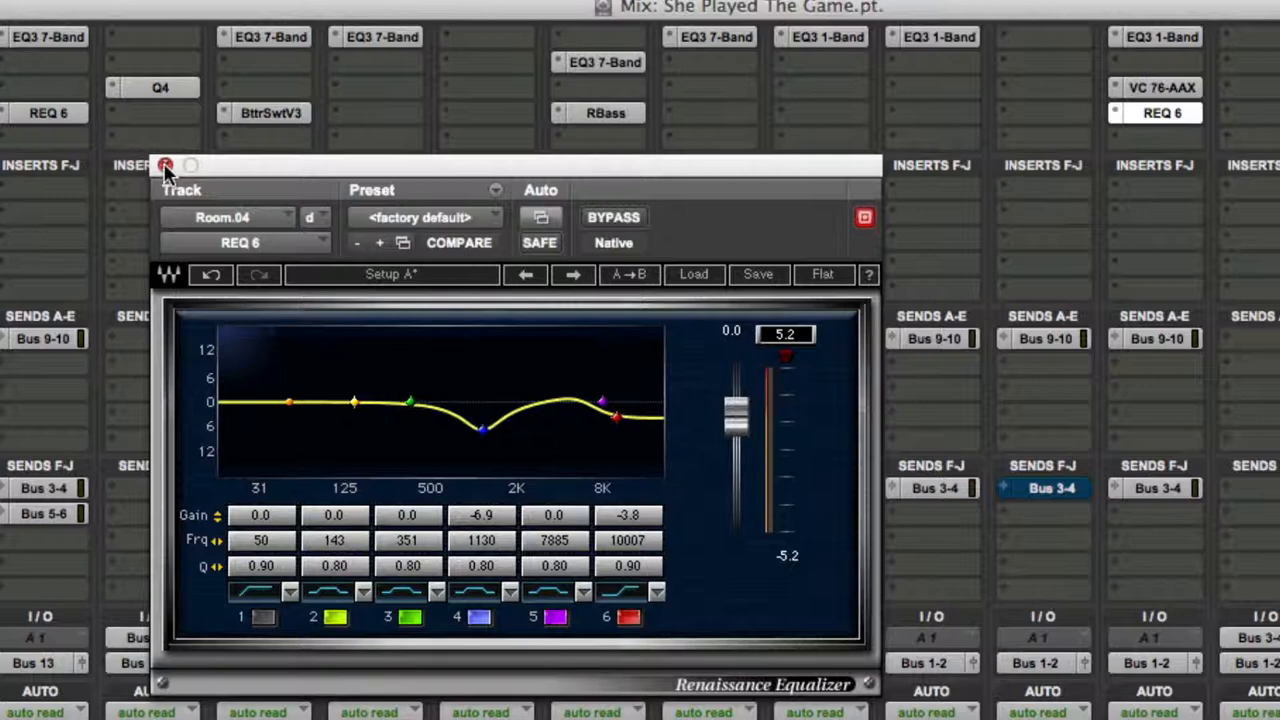
# Close the REQ 6 equalizer window to return to the mixer.
pyautogui.click(165, 165)
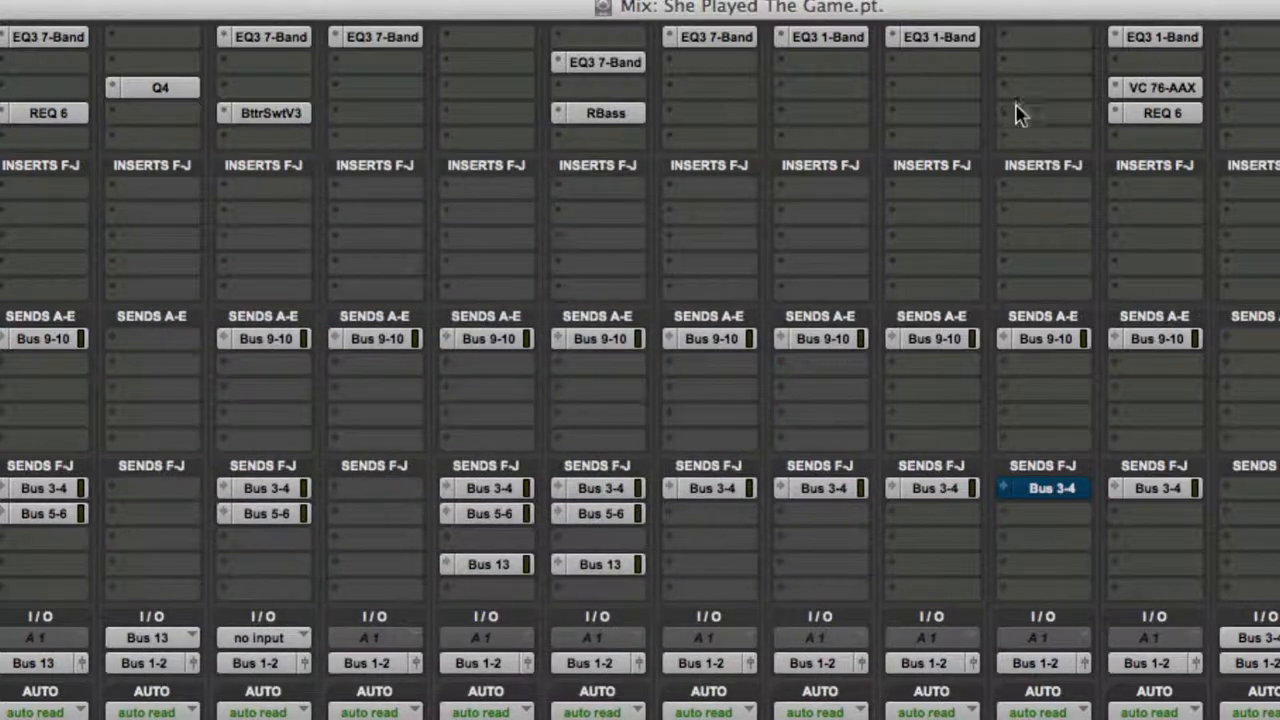
pyautogui.moveTo(1125, 90)
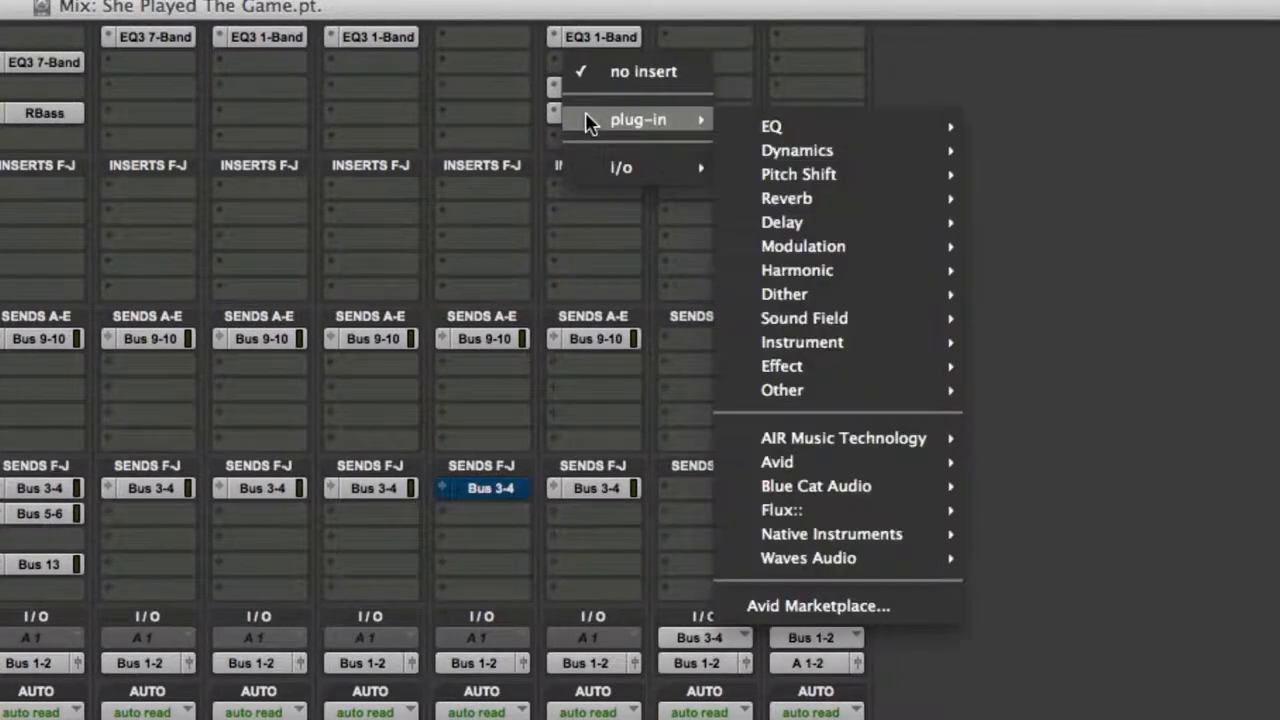
pyautogui.moveTo(840, 462)
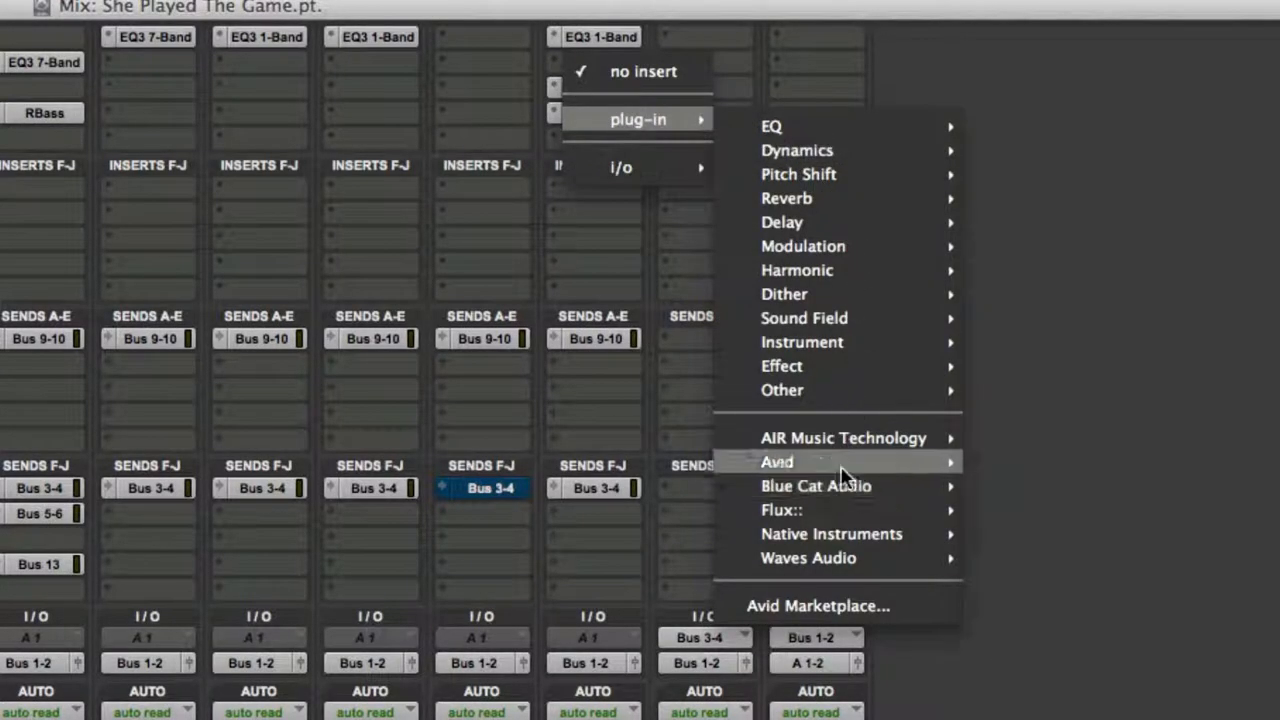
pyautogui.moveTo(786, 198)
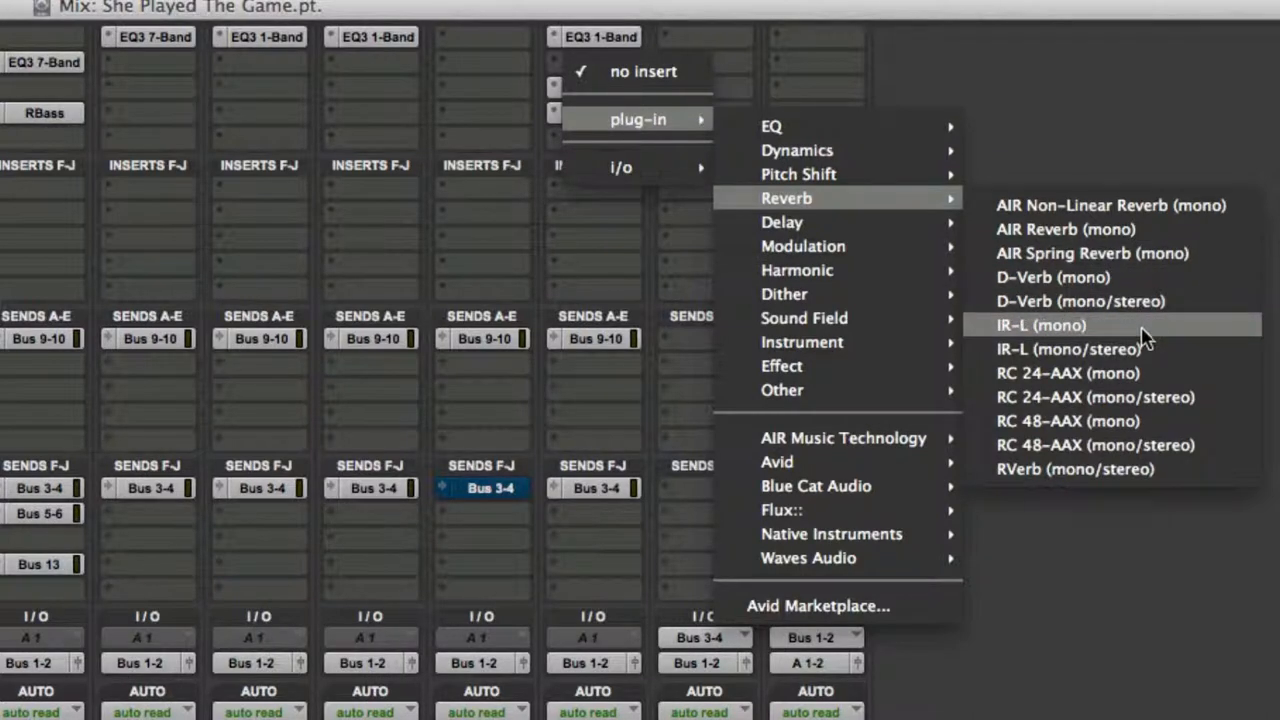
pyautogui.moveTo(1070, 349)
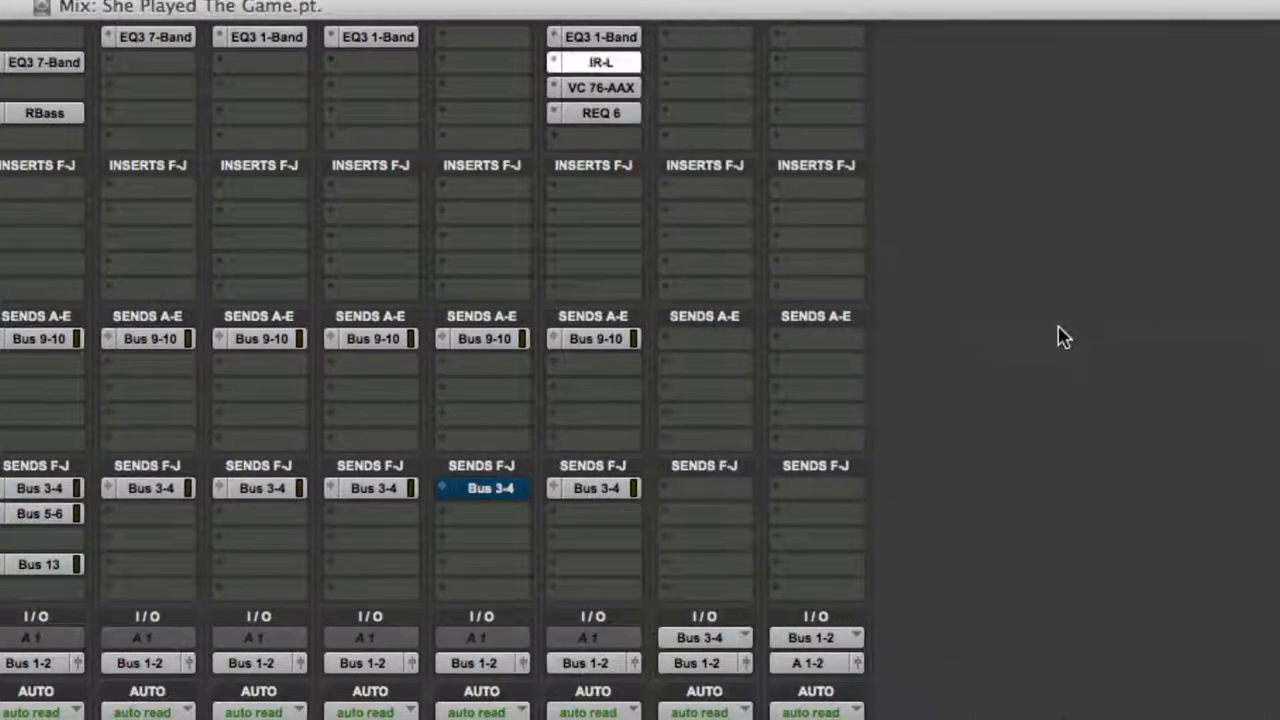
# Open the IR-L reverb and load the Studio - 1 factory impulse response.
pyautogui.click(600, 62)
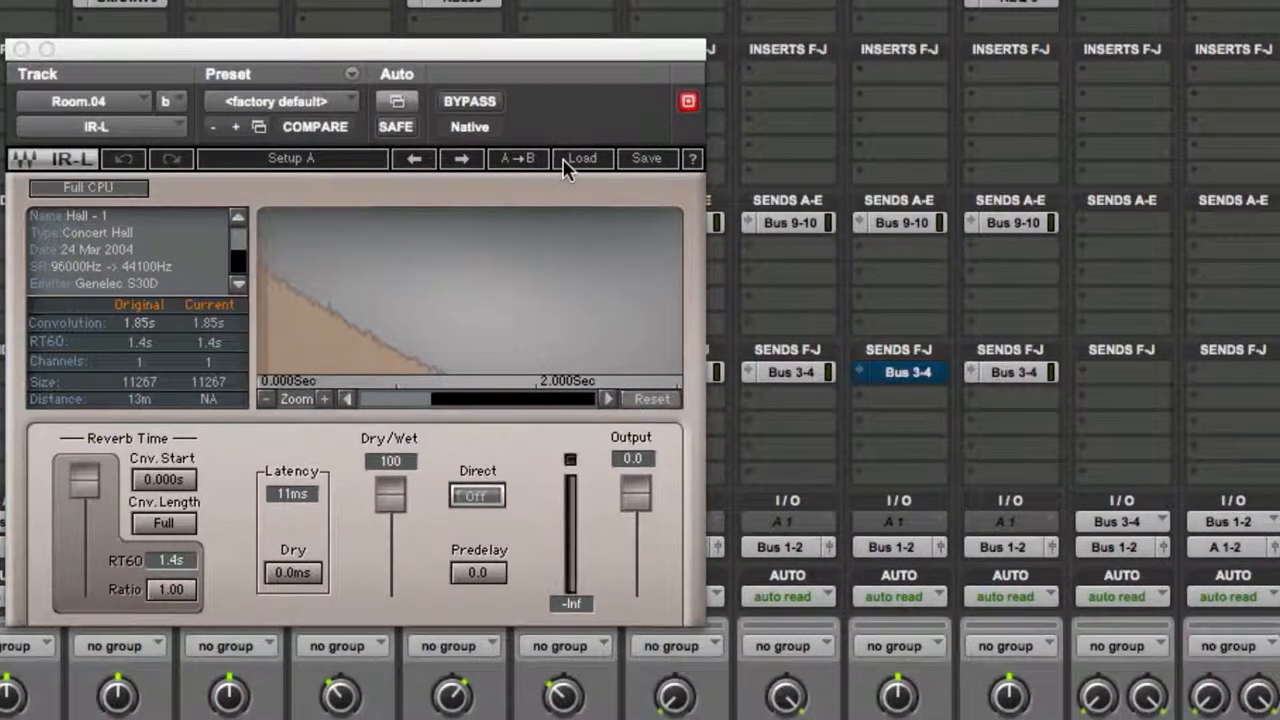
pyautogui.click(582, 158)
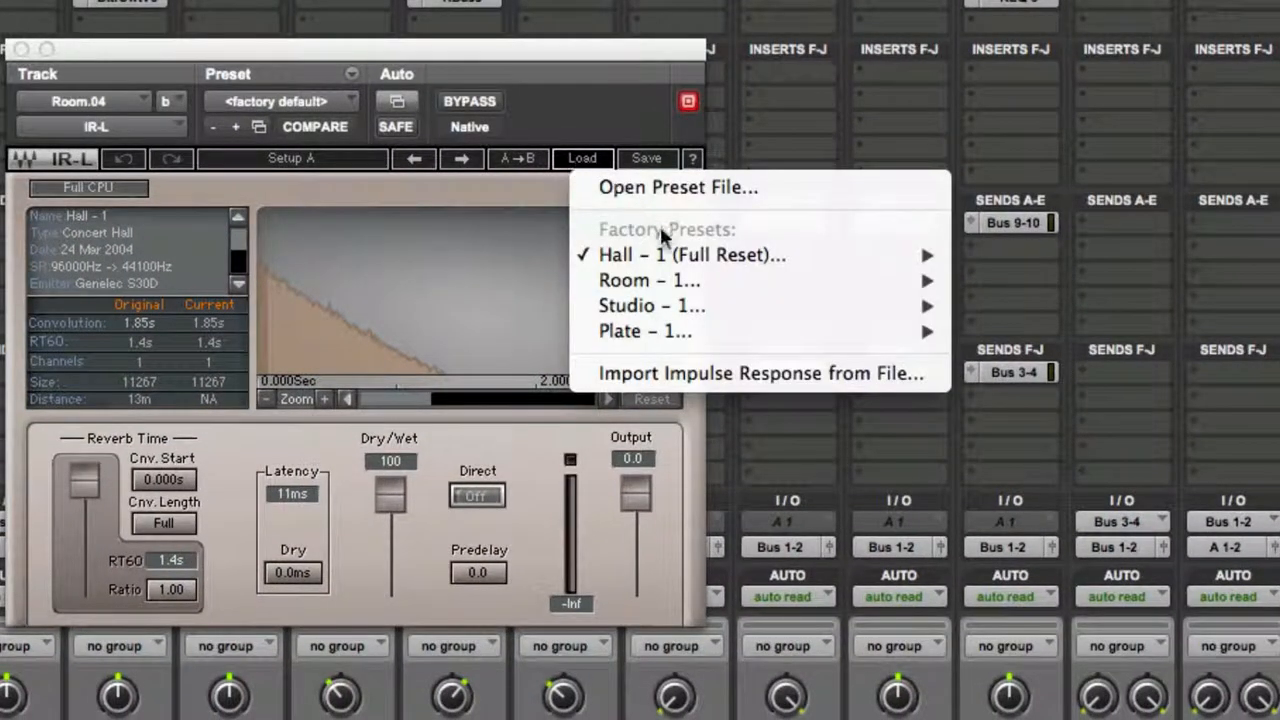
pyautogui.moveTo(650, 305)
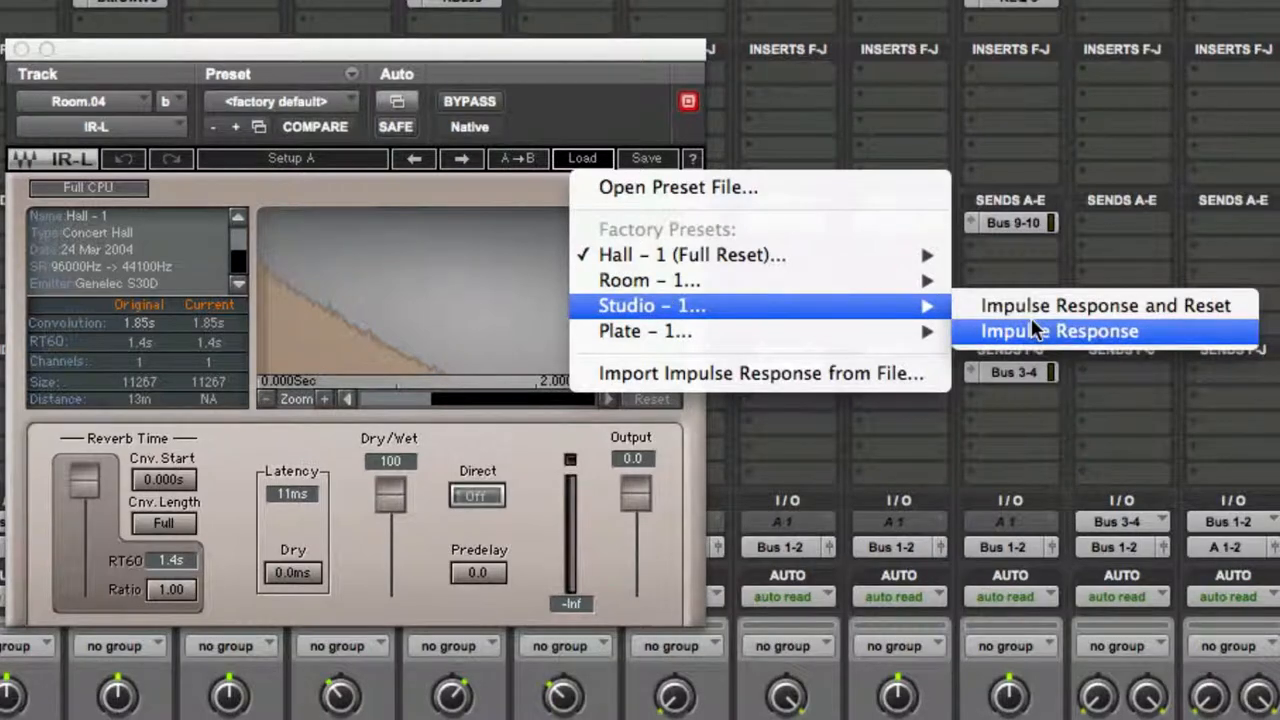
pyautogui.click(1057, 331)
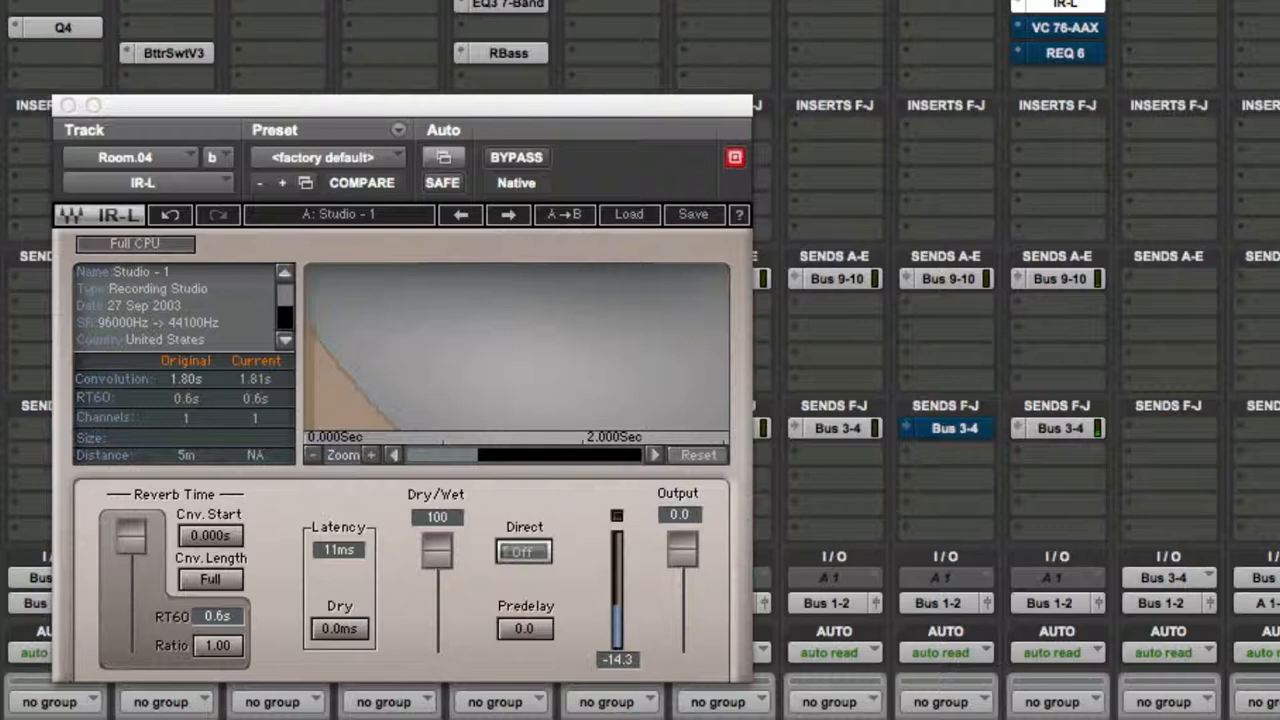
pyautogui.moveTo(1038, 678)
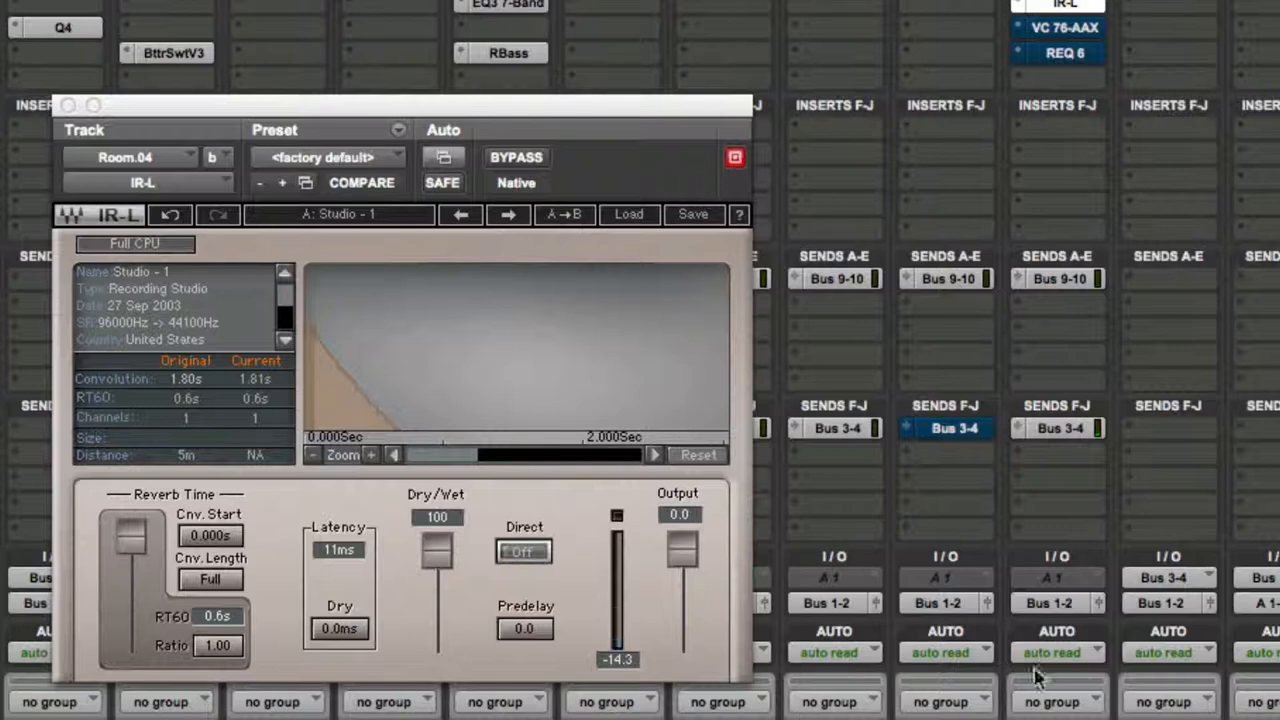
pyautogui.moveTo(1050, 618)
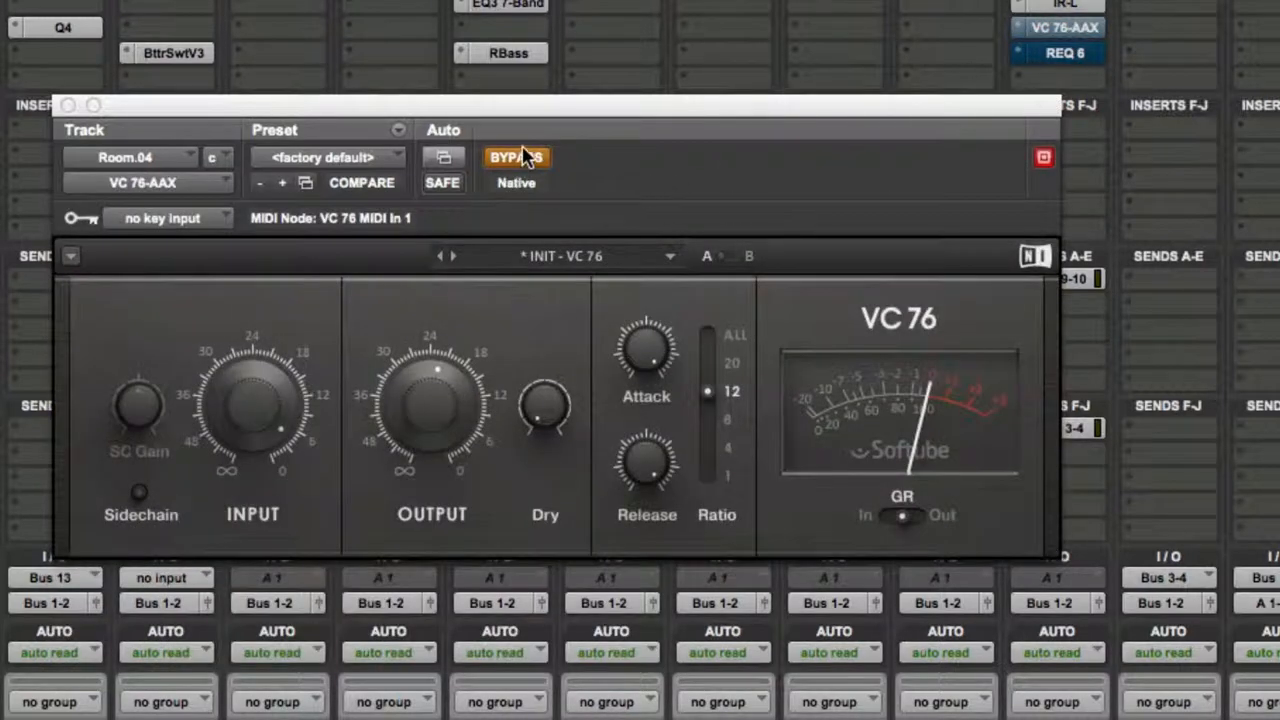
# Disengage bypass on the VC 76-AAX compressor so it runs with INIT settings.
pyautogui.click(516, 157)
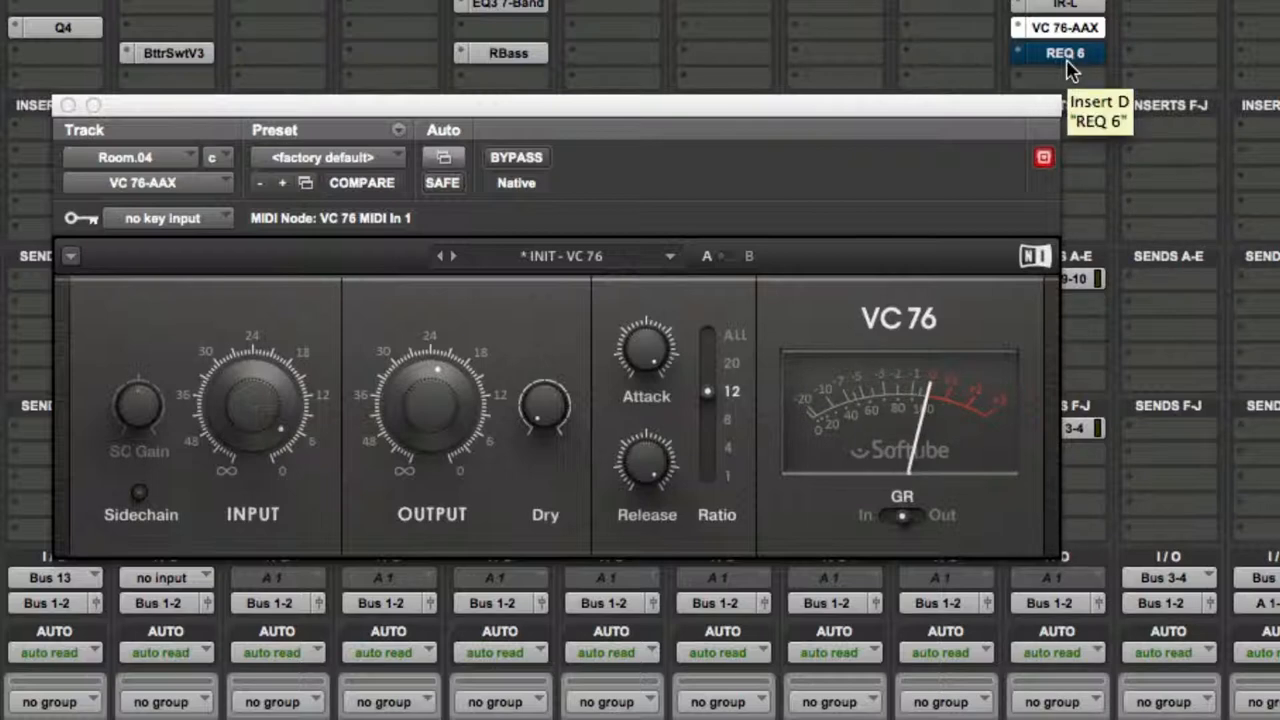
pyautogui.moveTo(357, 210)
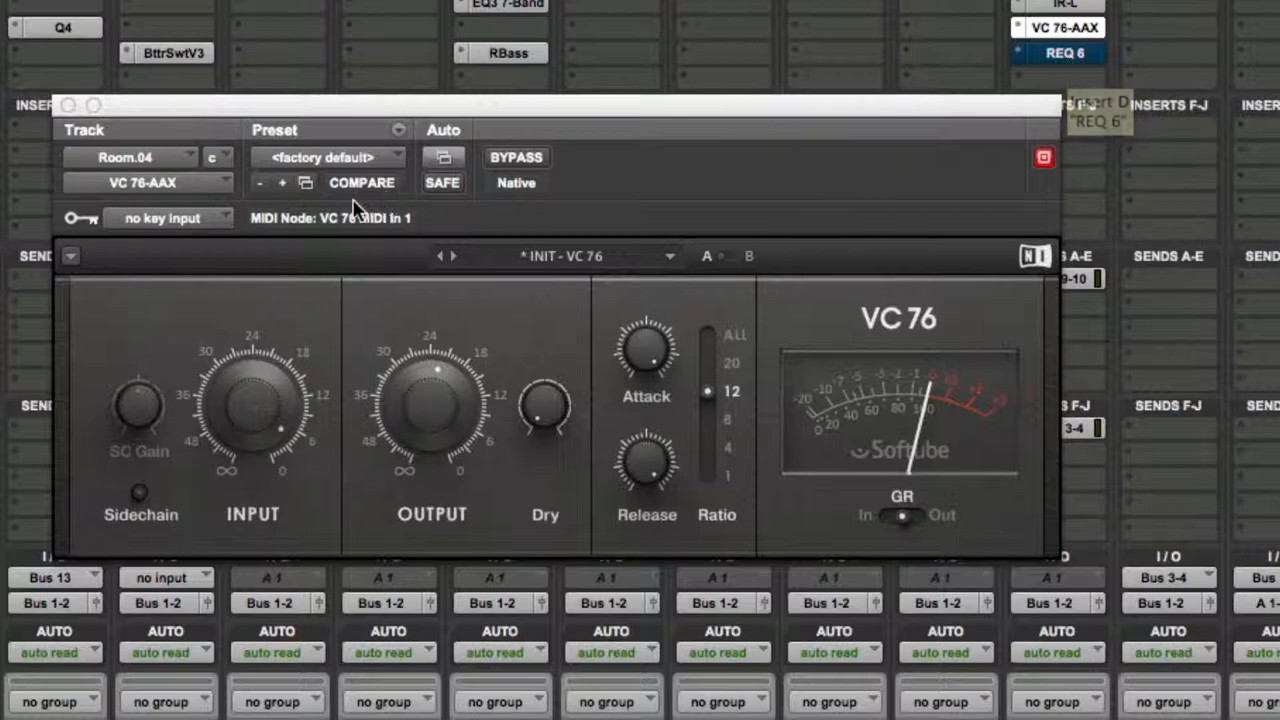
pyautogui.moveTo(90, 60)
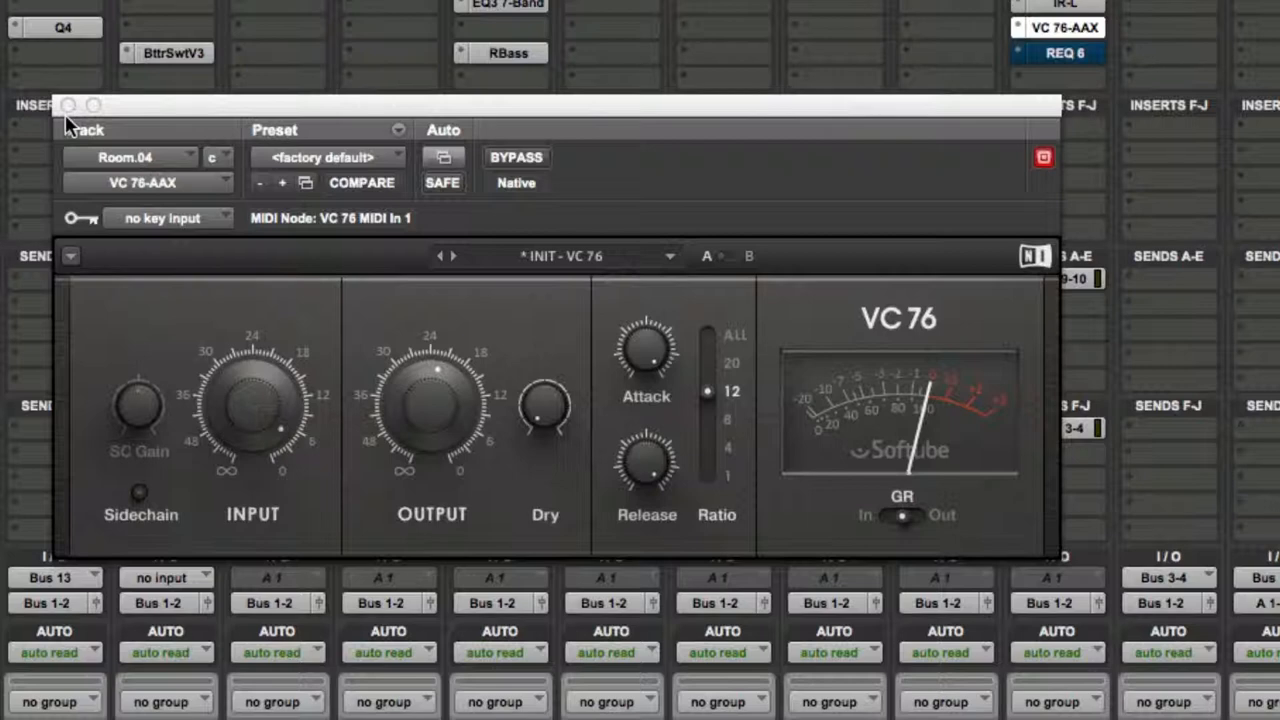
pyautogui.moveTo(387, 343)
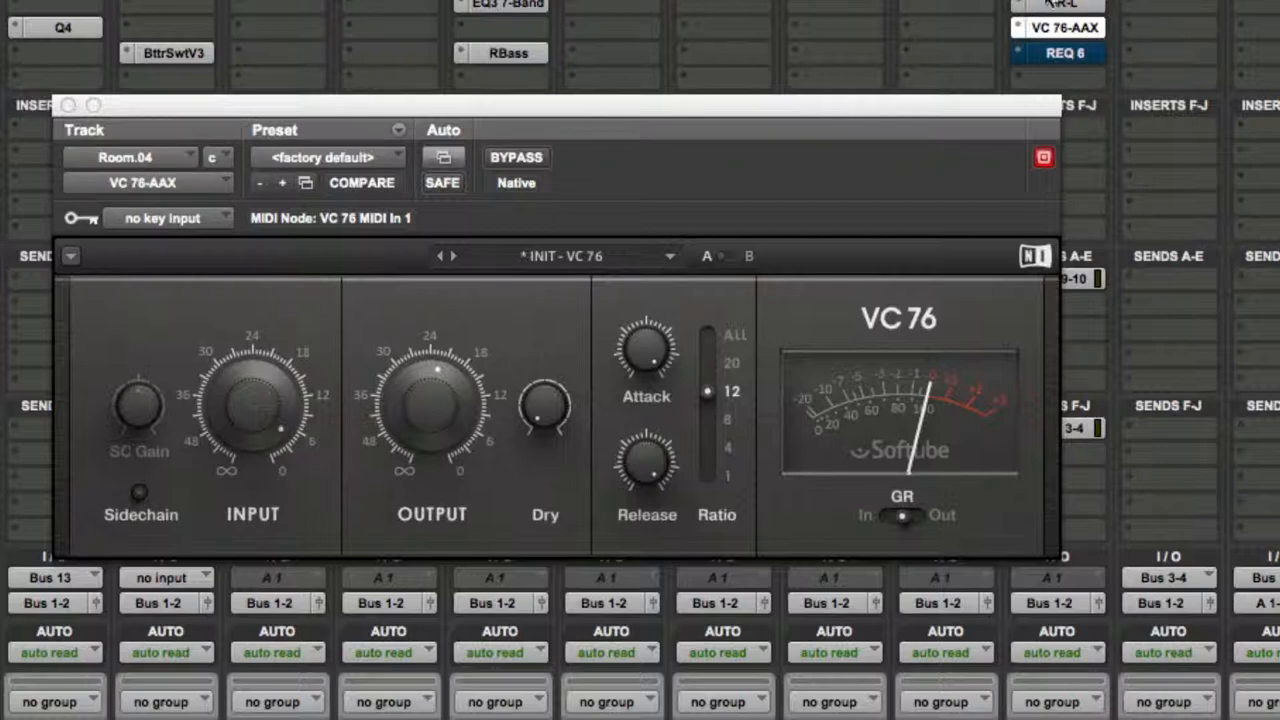
pyautogui.moveTo(1003, 28)
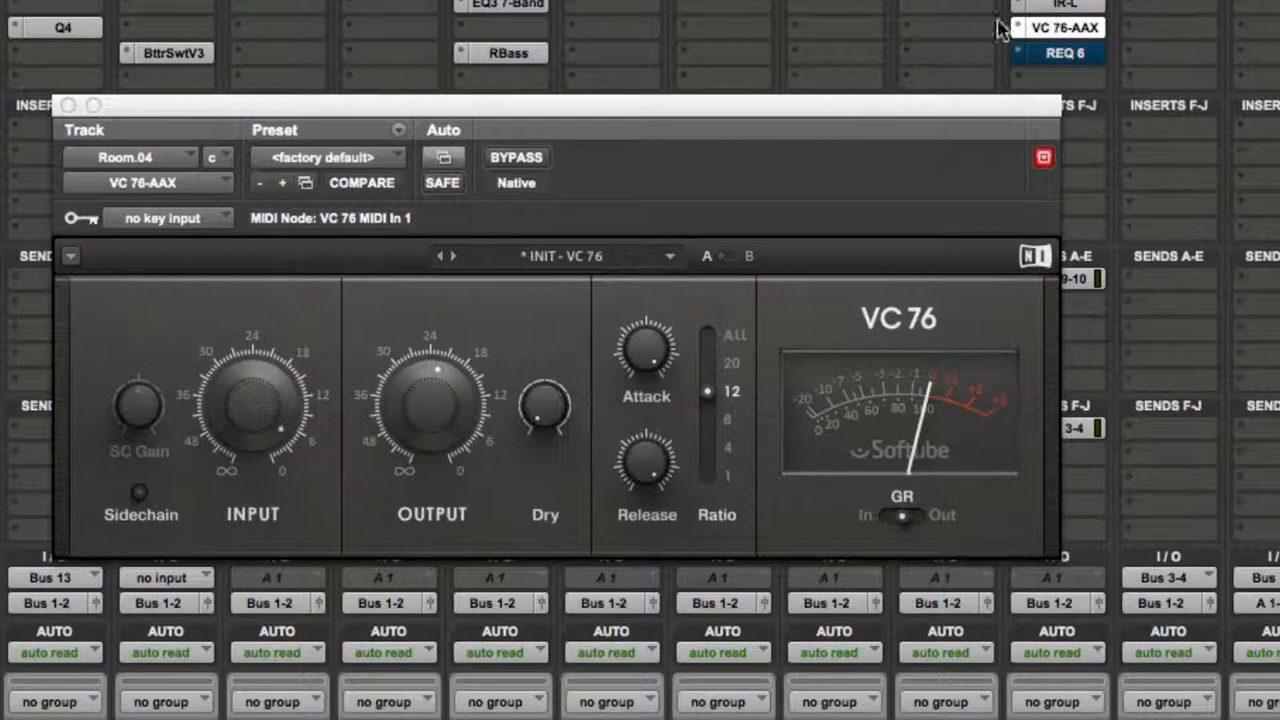